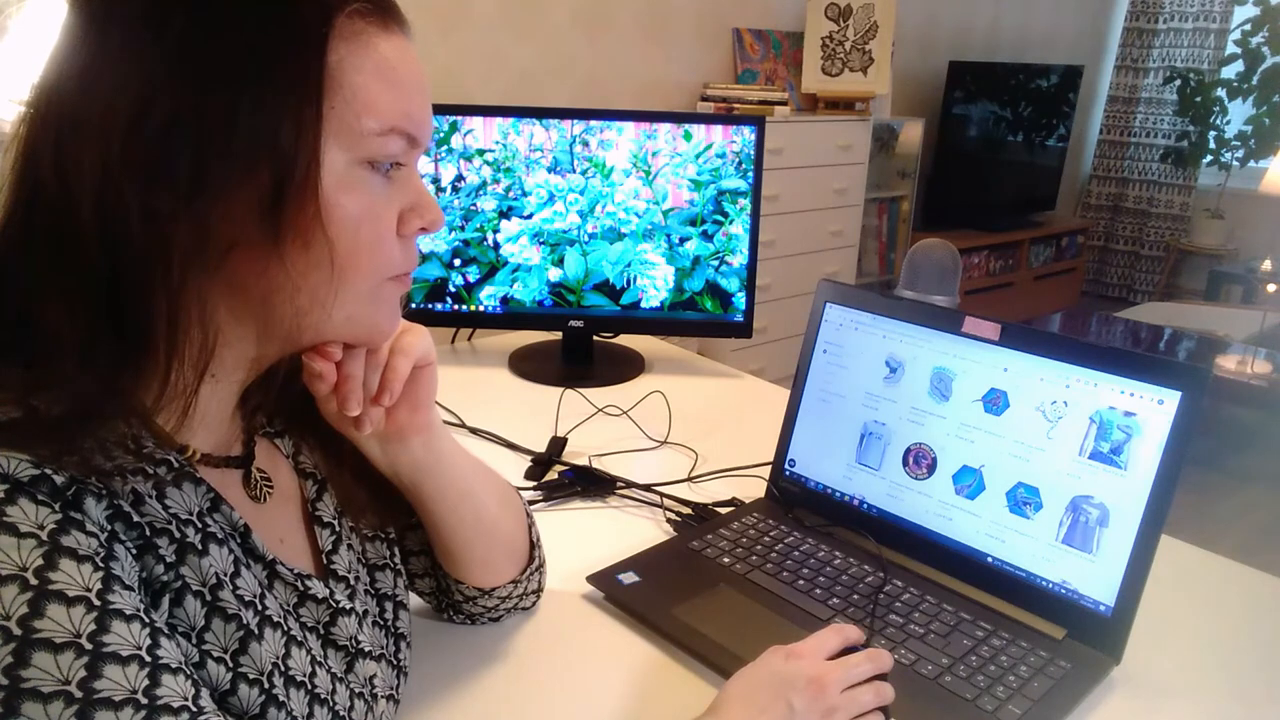
Step: Cut away the area outside the circle around the triceratops head to transparency
scroll(down, 3)
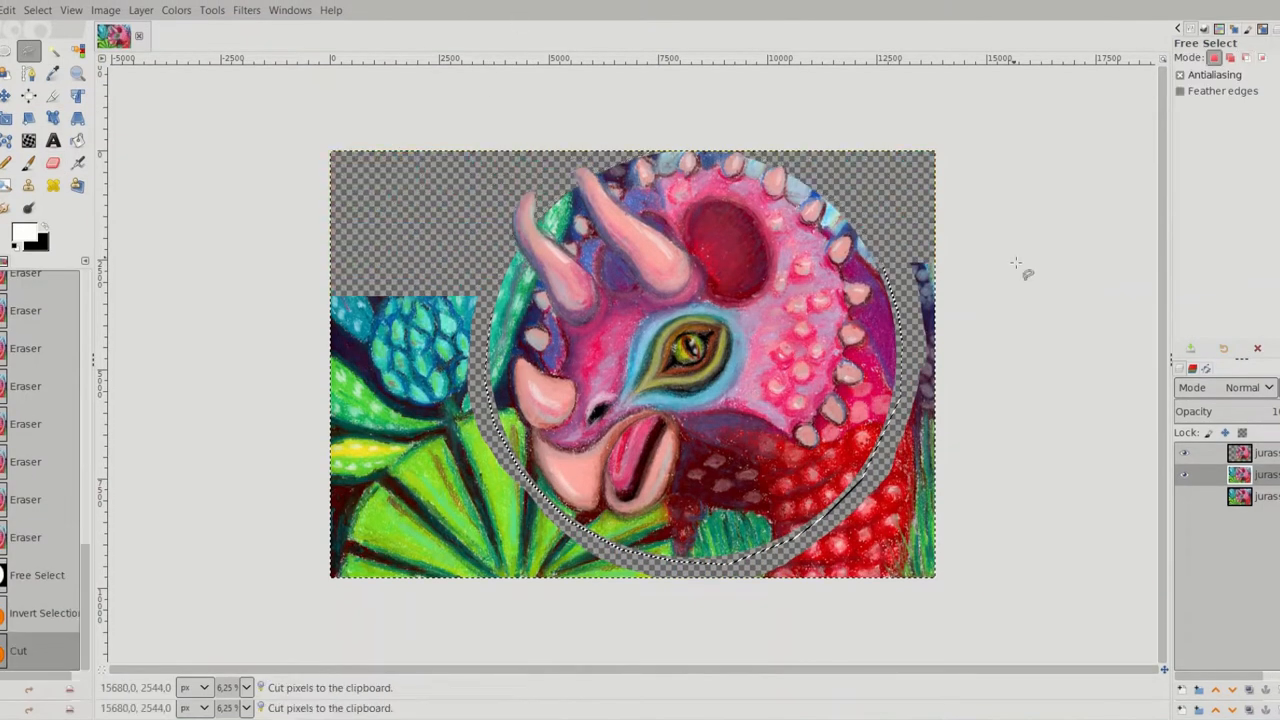
click(32, 632)
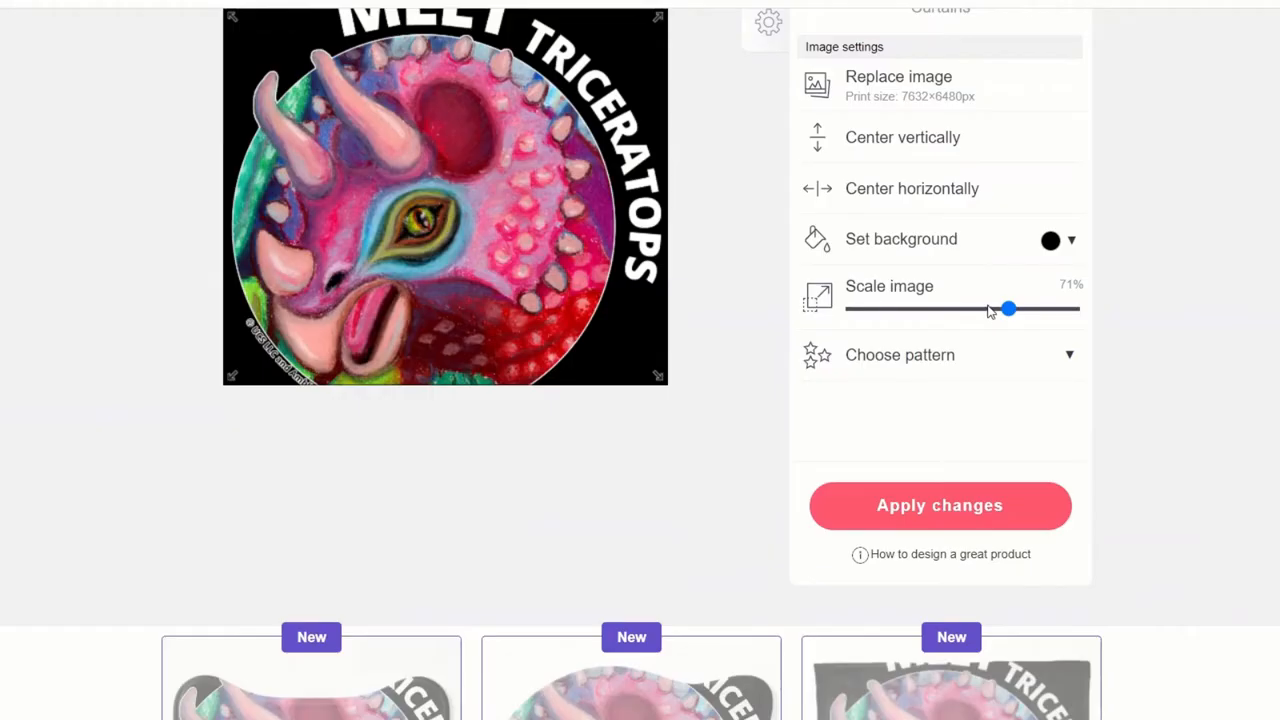
Step: Nudge the Scale image slider so the circular triceratops design sits at 71%
drag(1008, 308, 958, 308)
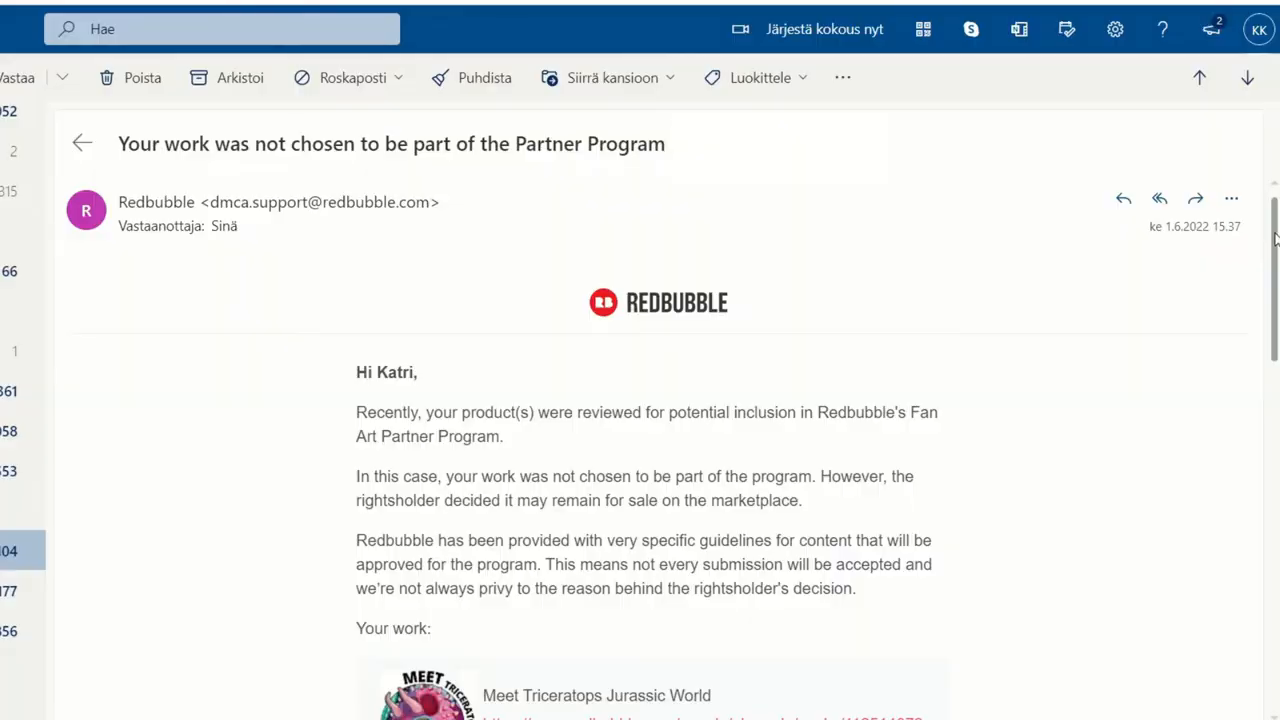
Step: Scroll down the Redbubble Partner Program email to reach the linked work
scroll(down, 3)
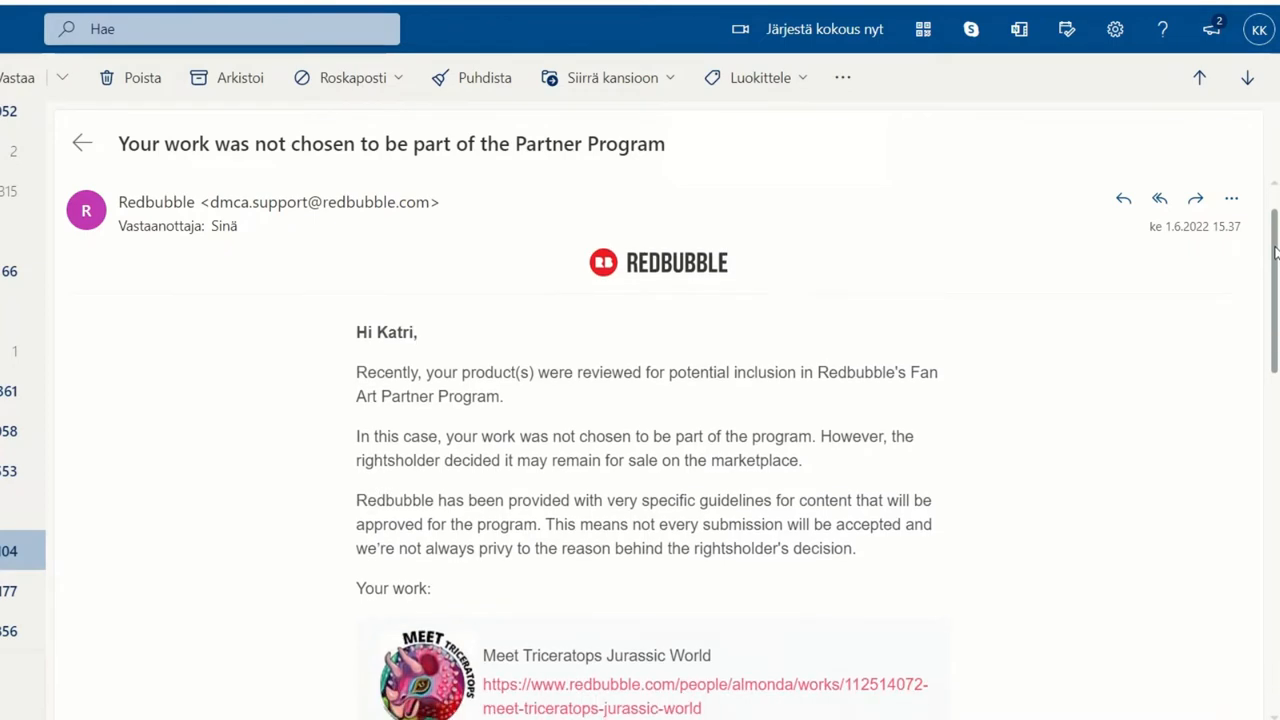
scroll(down, 3)
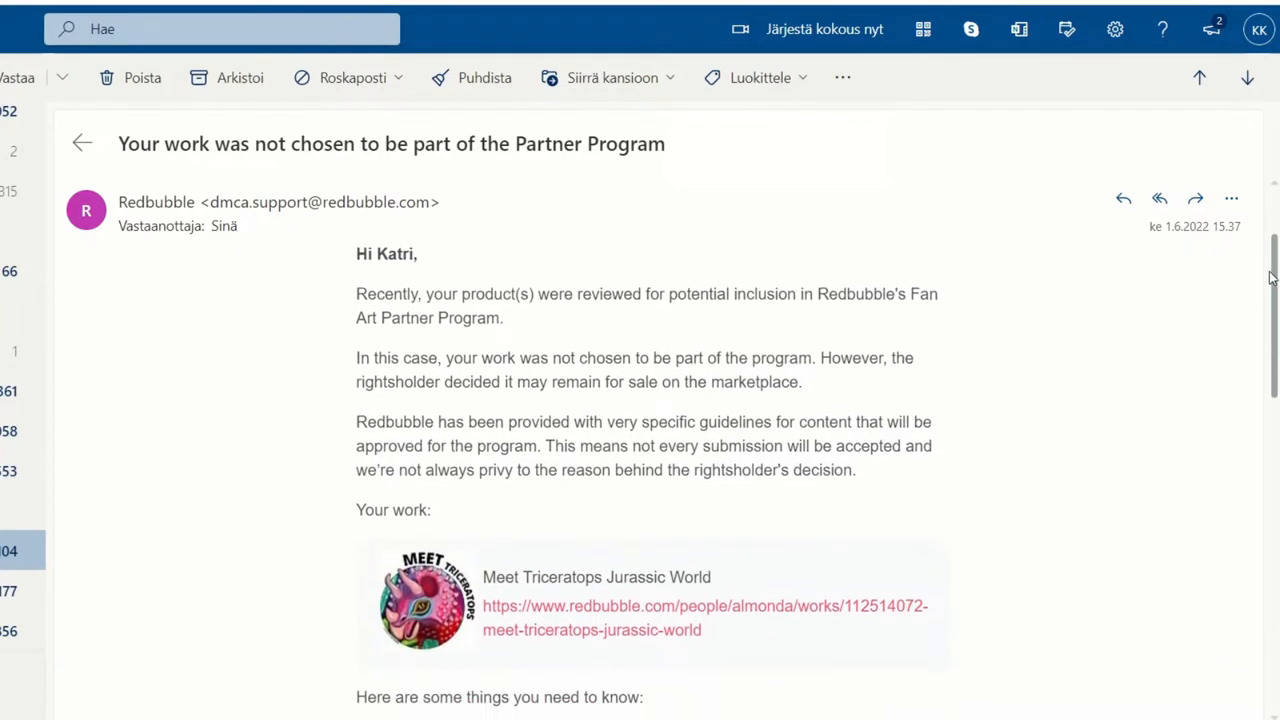
scroll(down, 3)
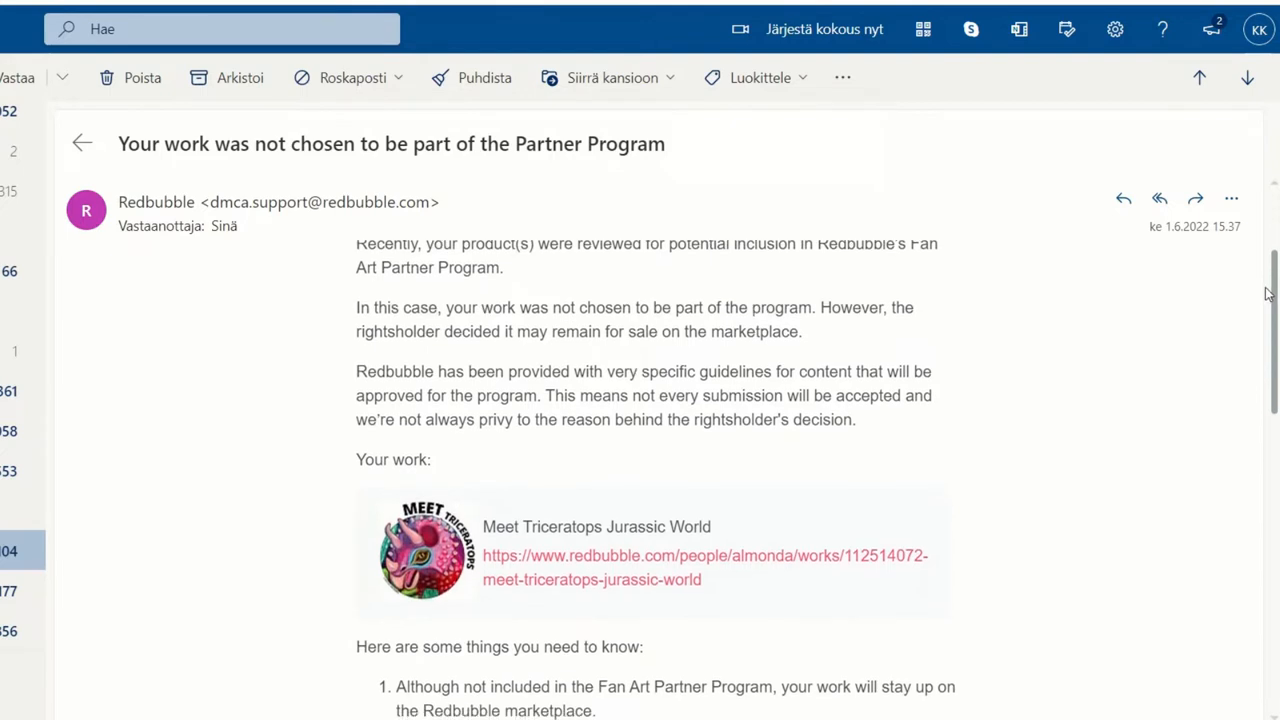
scroll(down, 3)
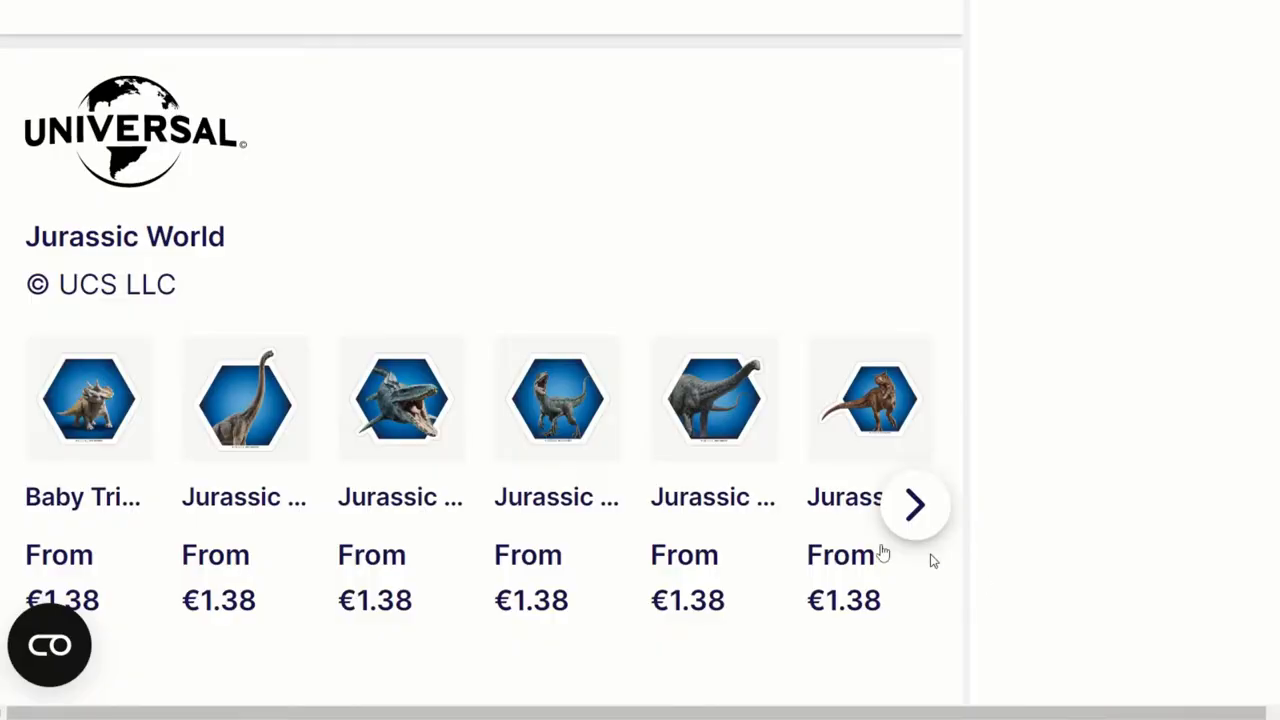
Step: Advance the Universal Jurassic World carousel to later items like the Jurassic Park and Isla Nublar designs
click(916, 504)
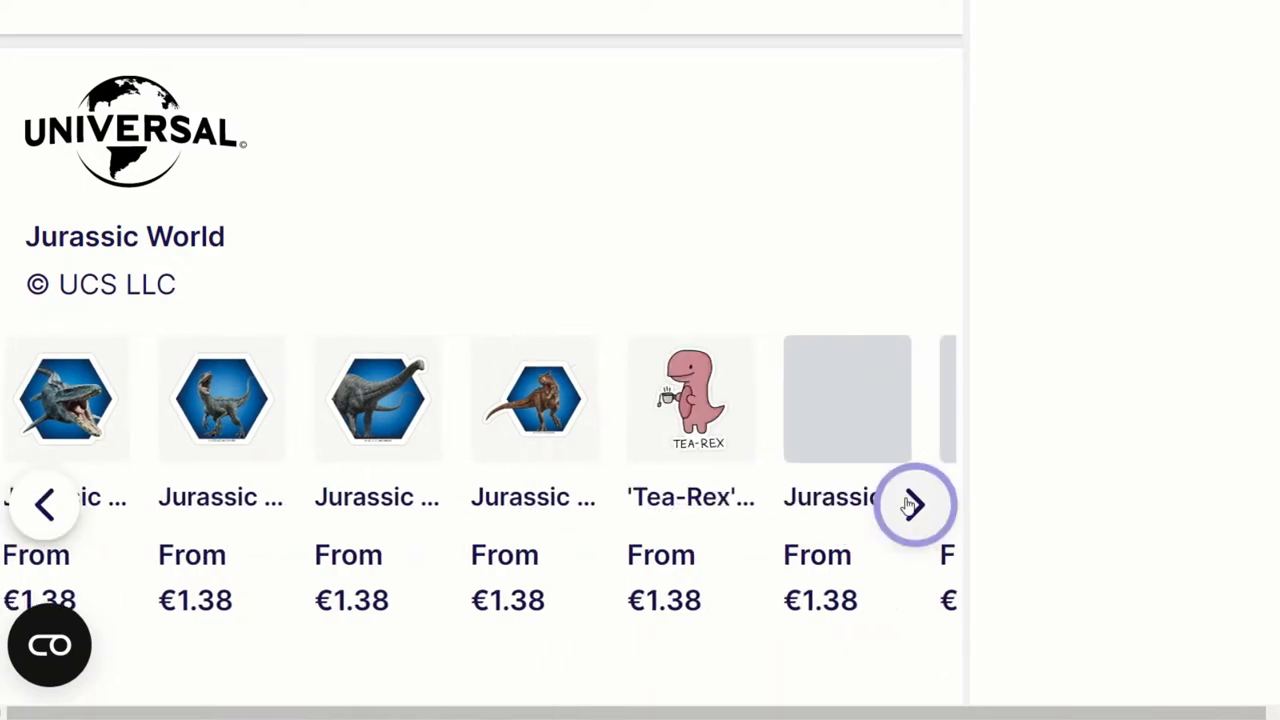
click(914, 504)
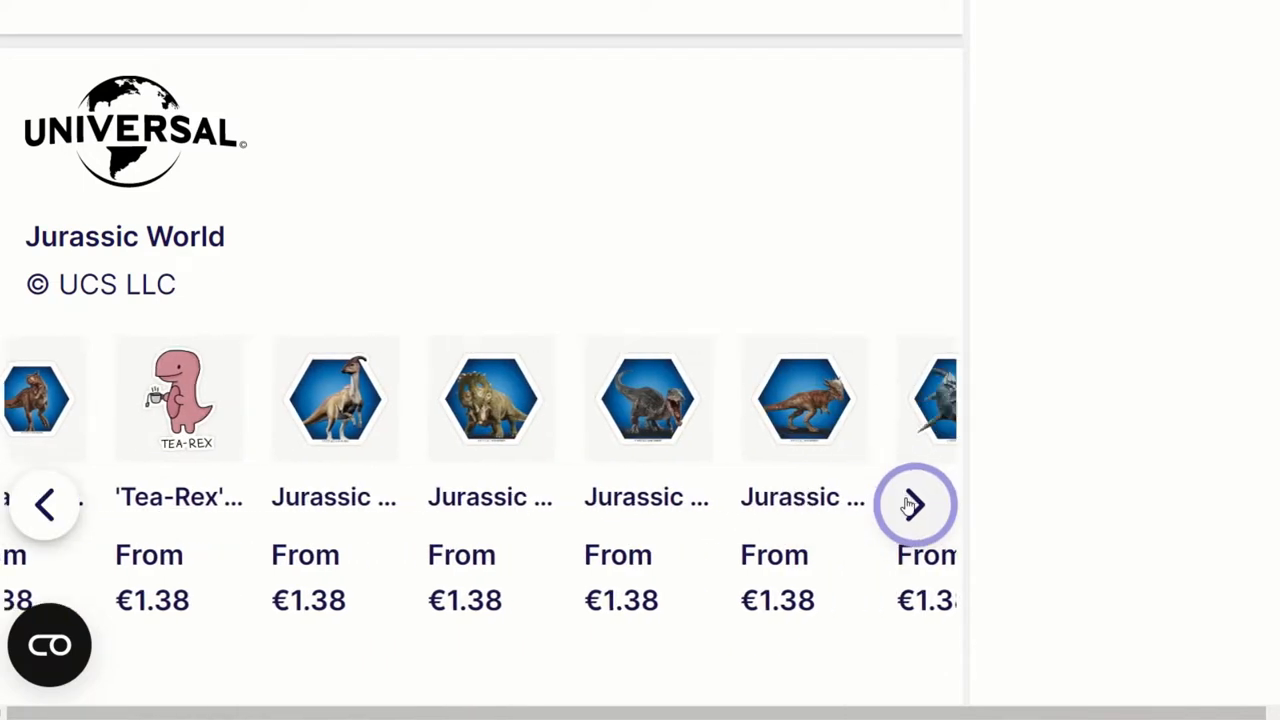
click(916, 506)
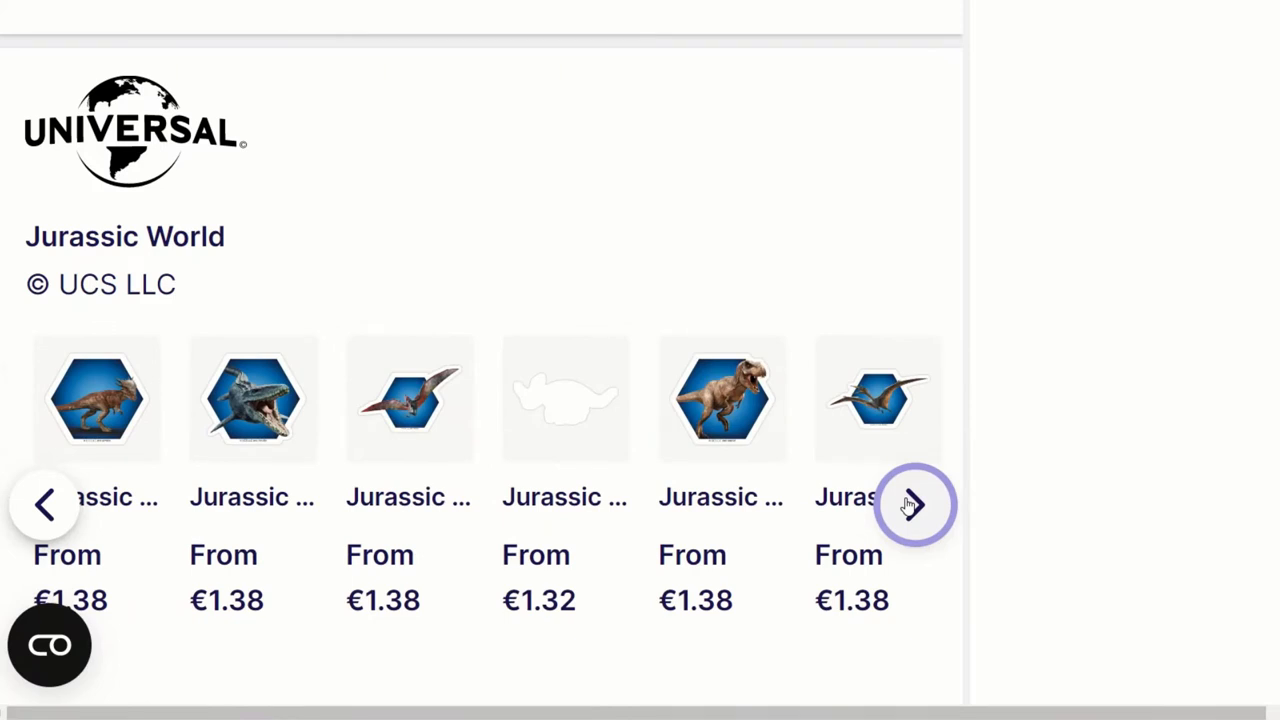
click(916, 504)
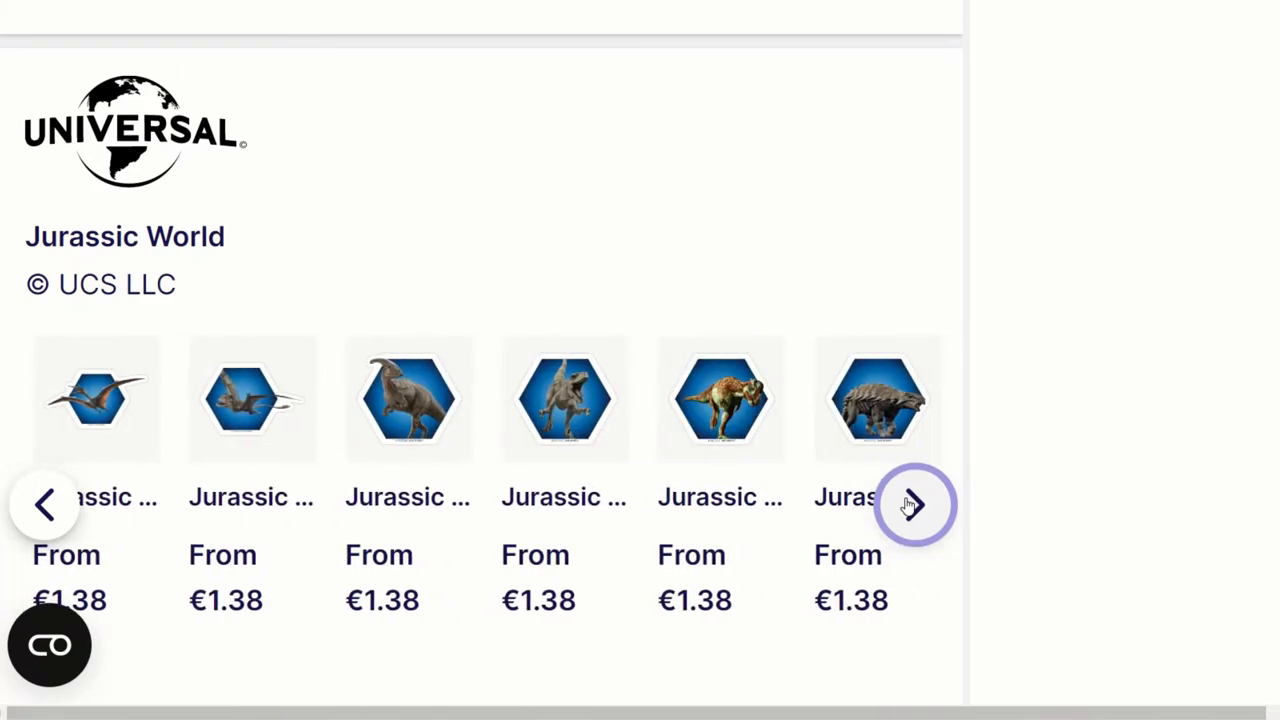
click(916, 506)
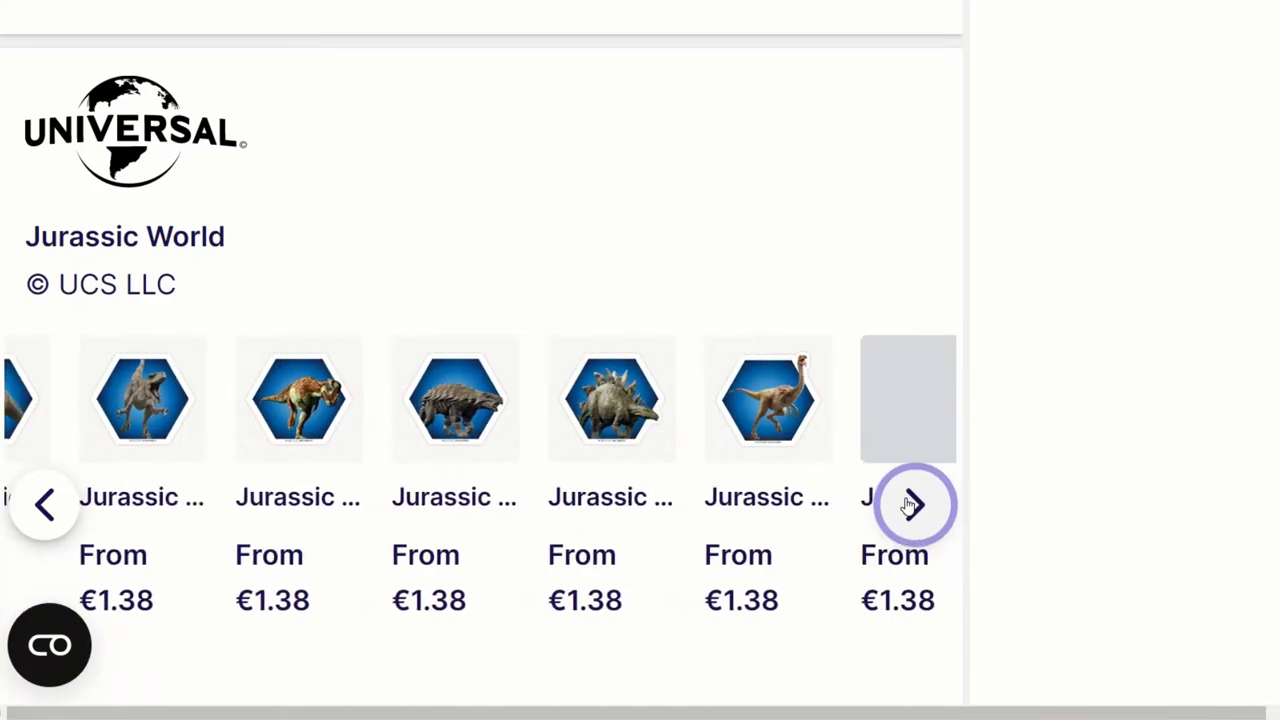
click(914, 504)
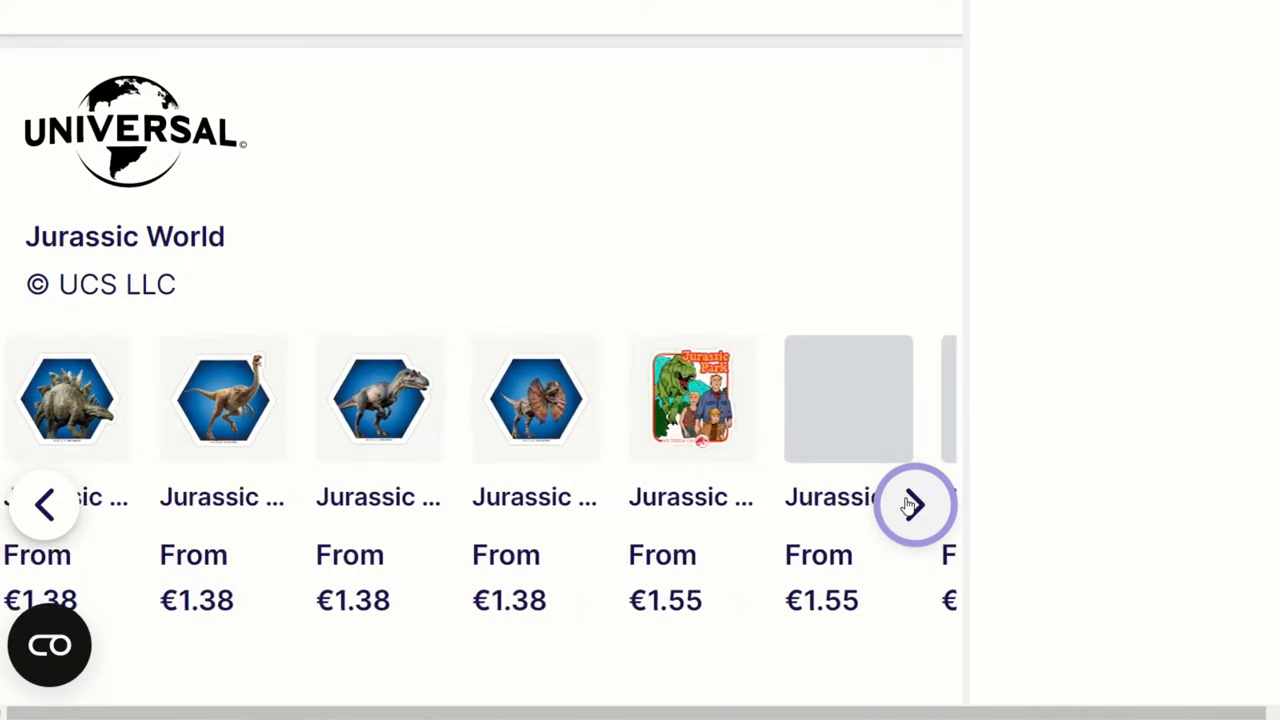
click(916, 506)
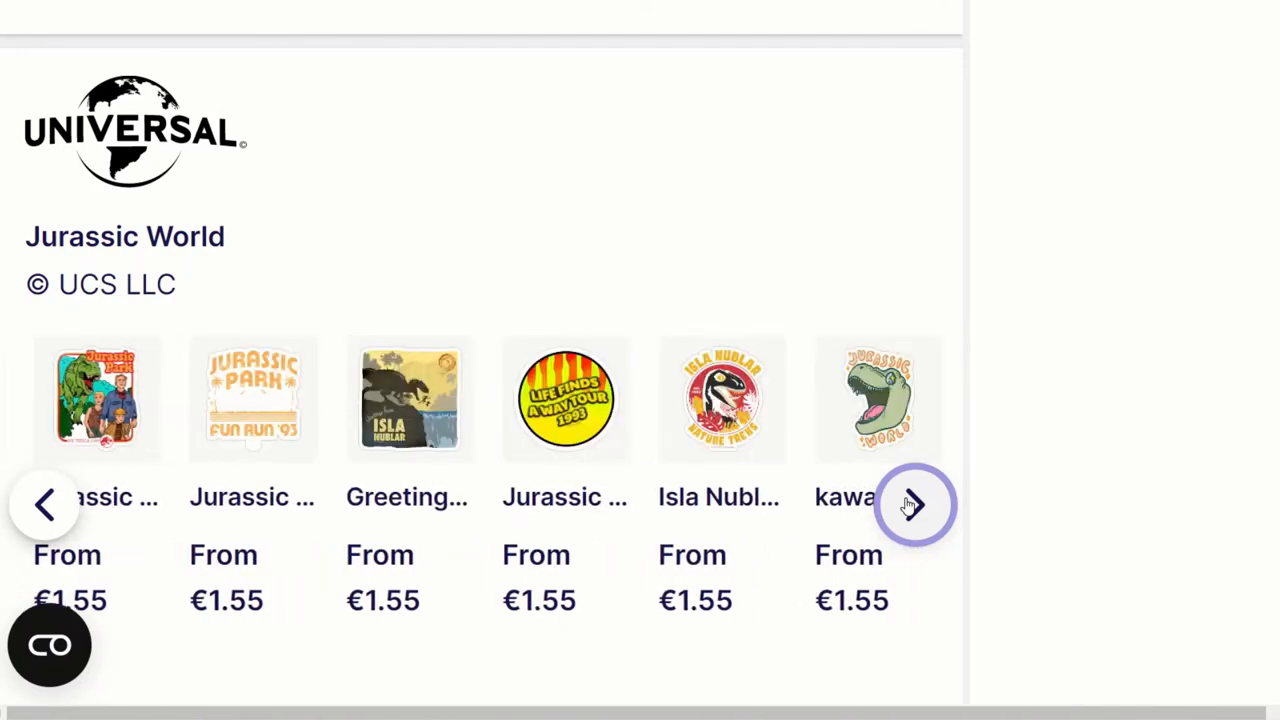
click(916, 504)
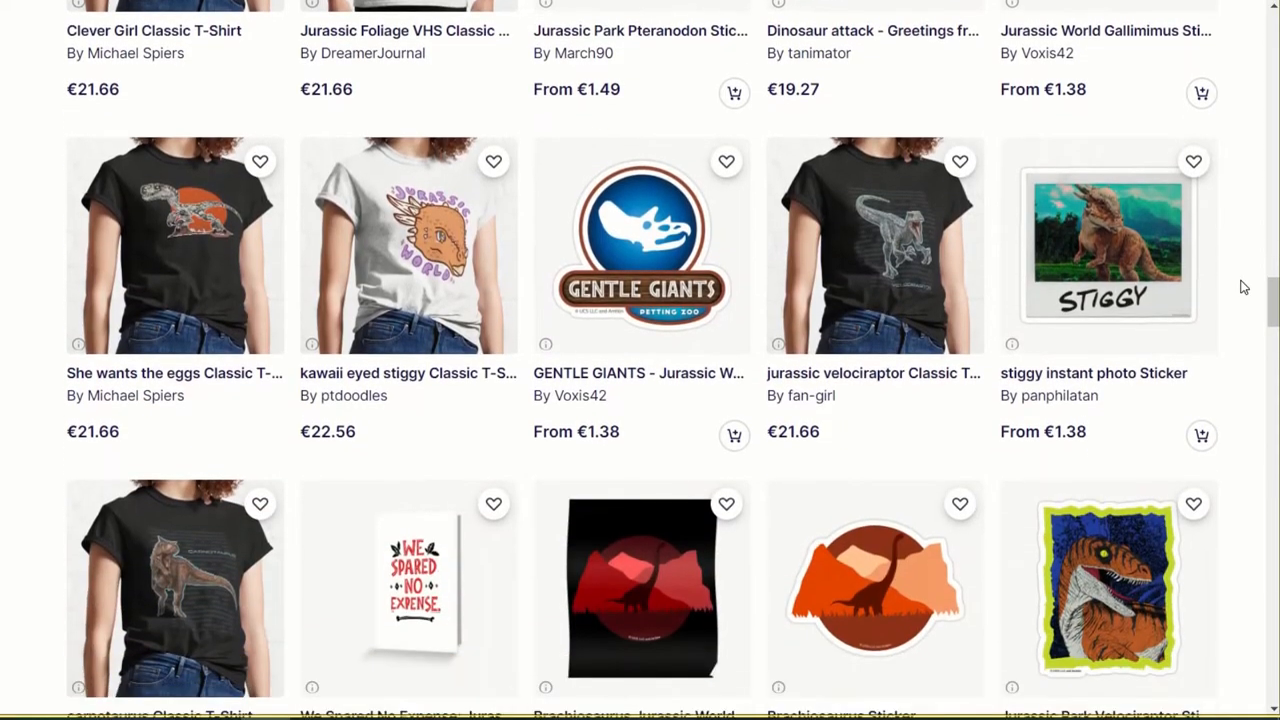
scroll(down, 3)
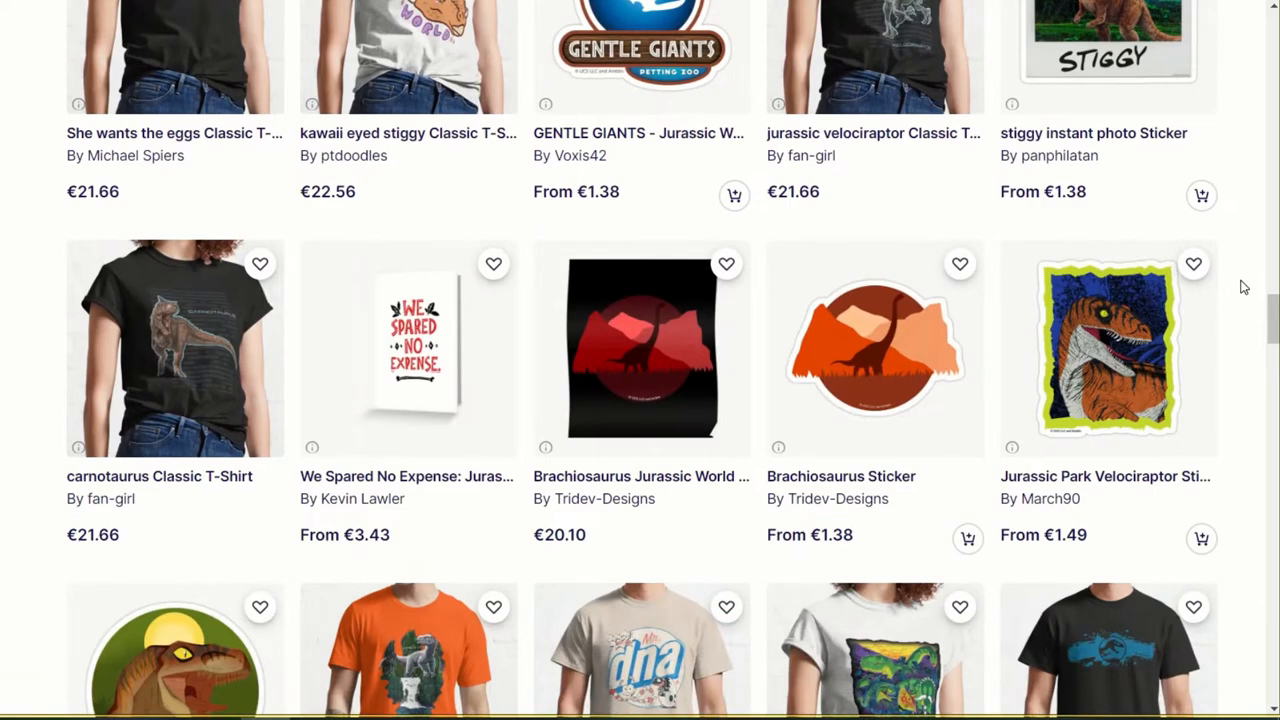
scroll(down, 3)
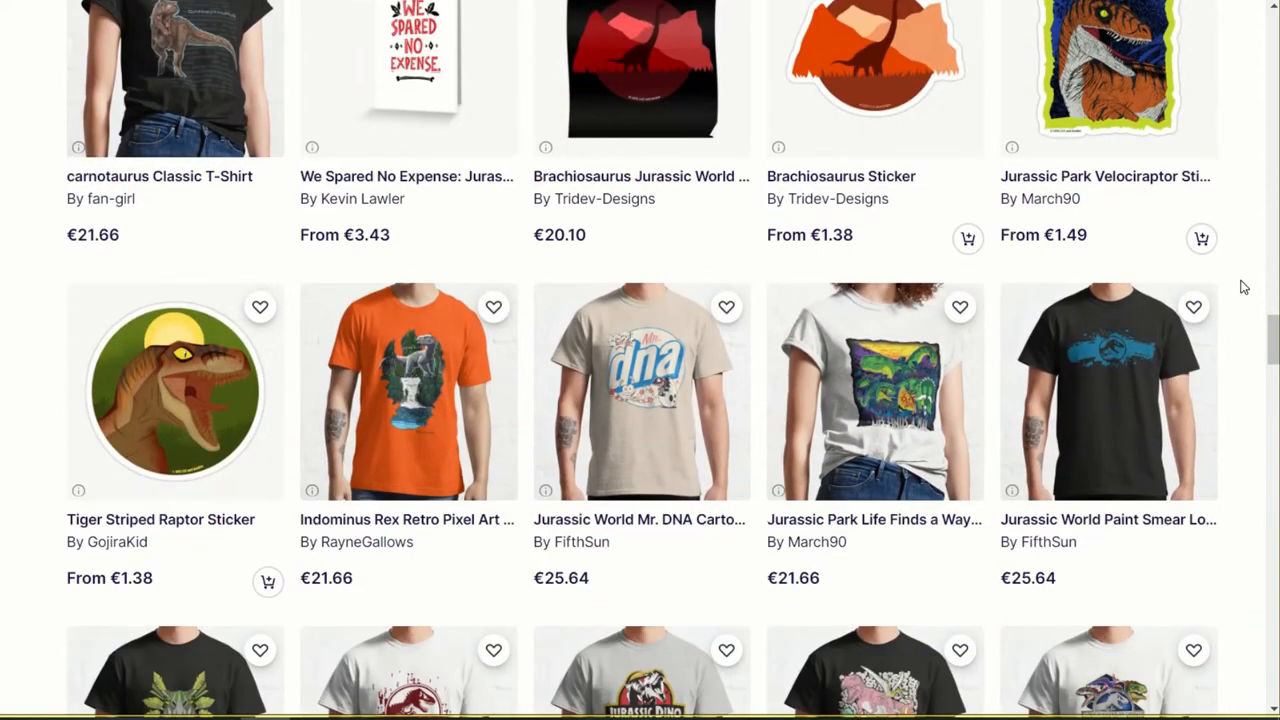
scroll(down, 3)
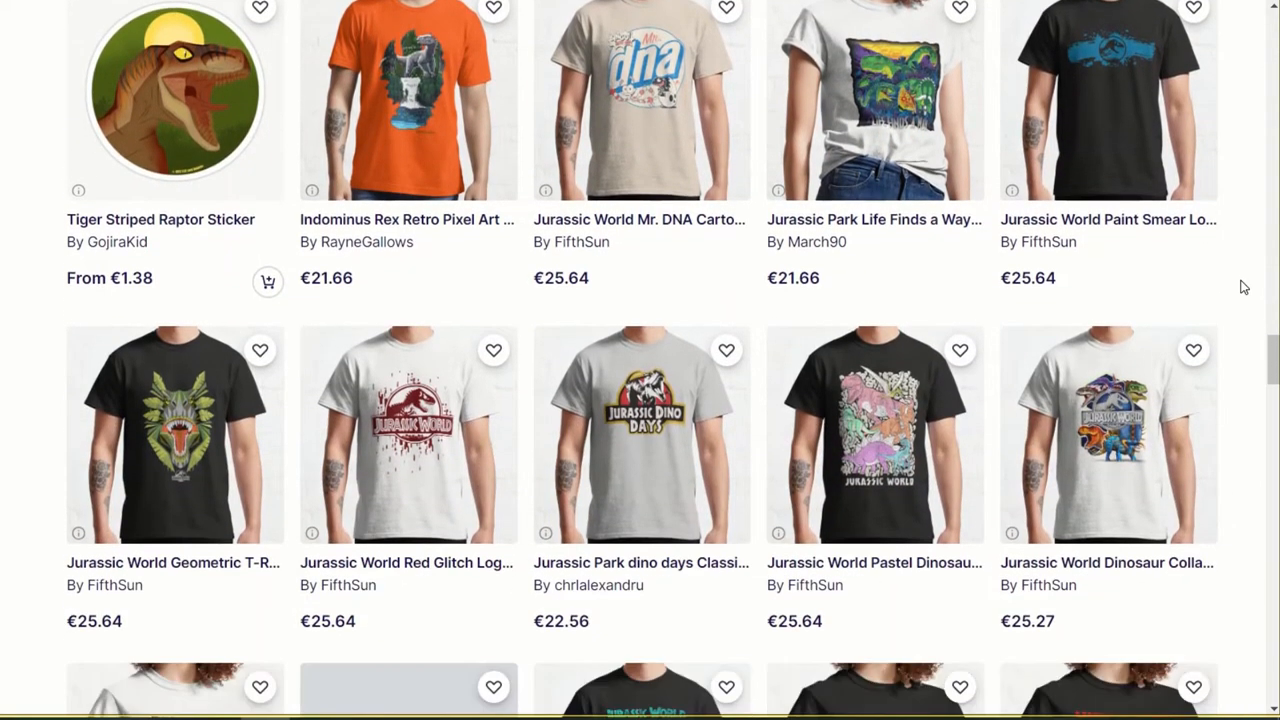
scroll(down, 3)
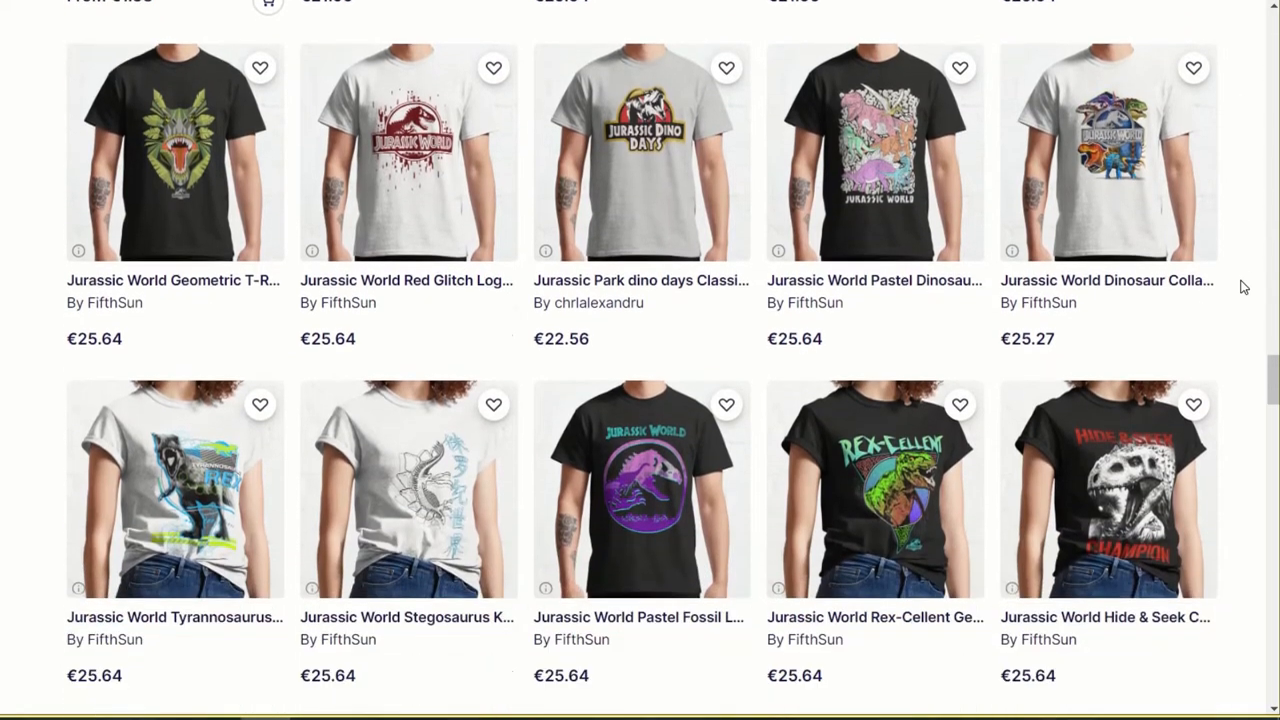
scroll(down, 3)
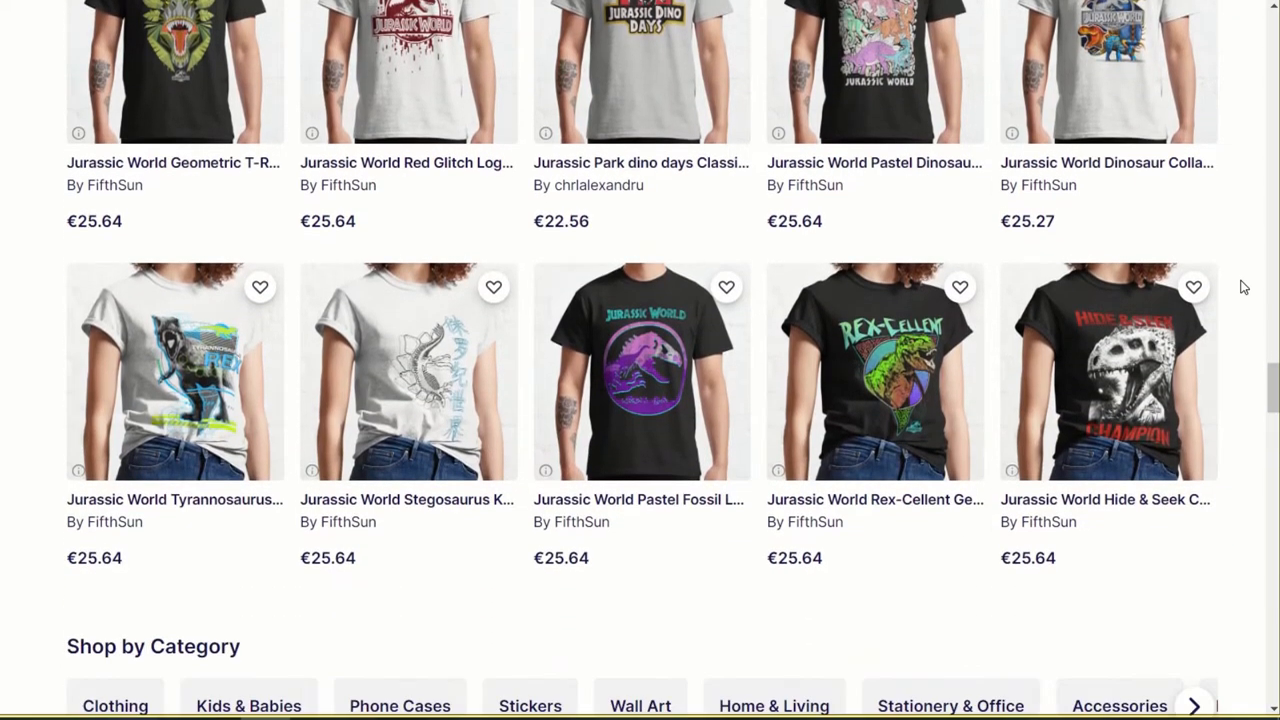